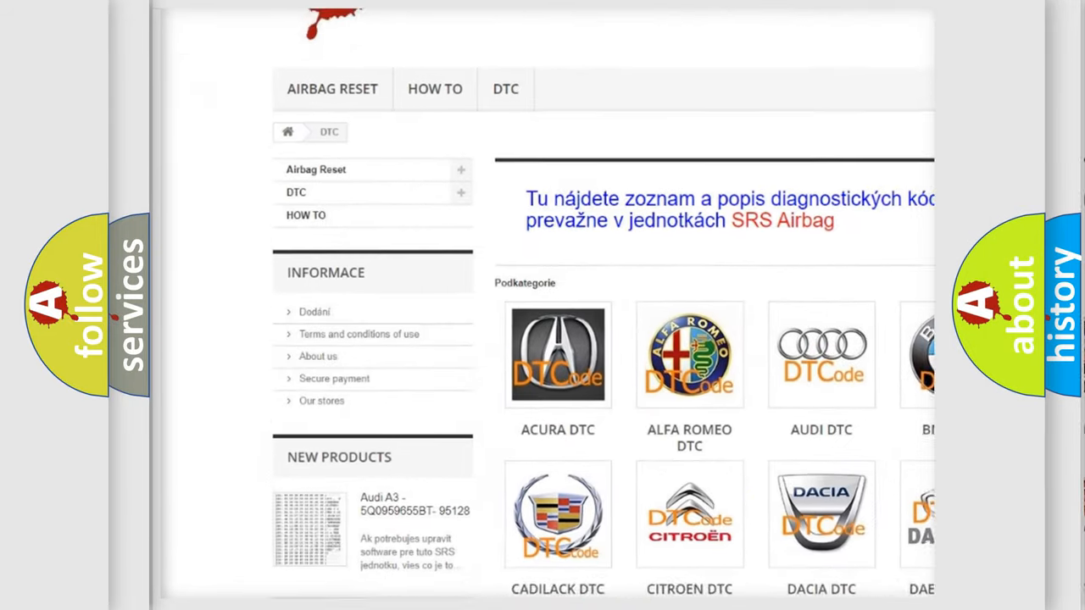
scroll(down, 3)
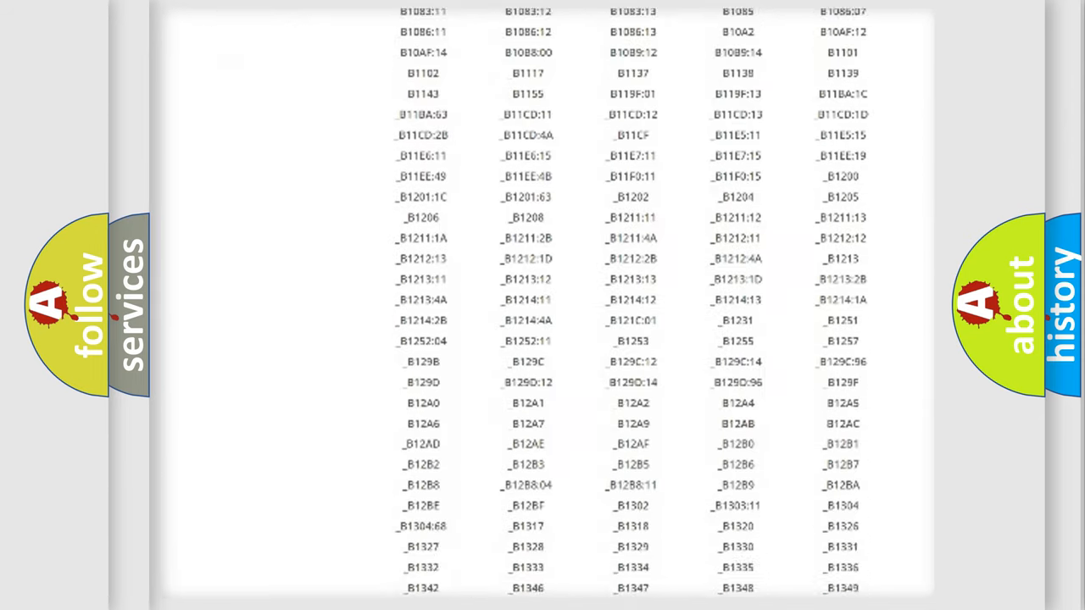
scroll(down, 3)
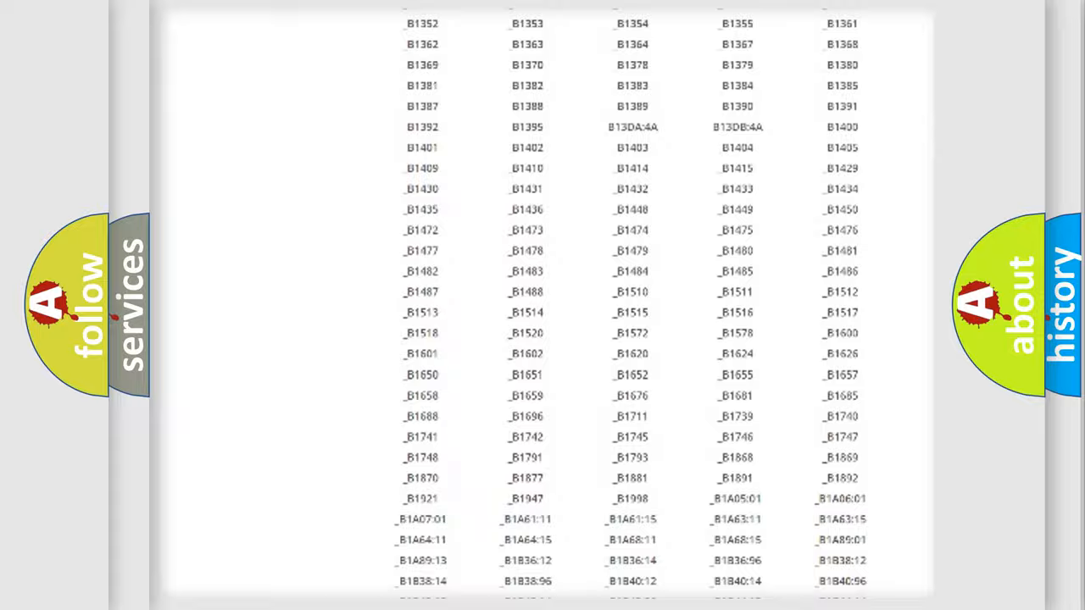